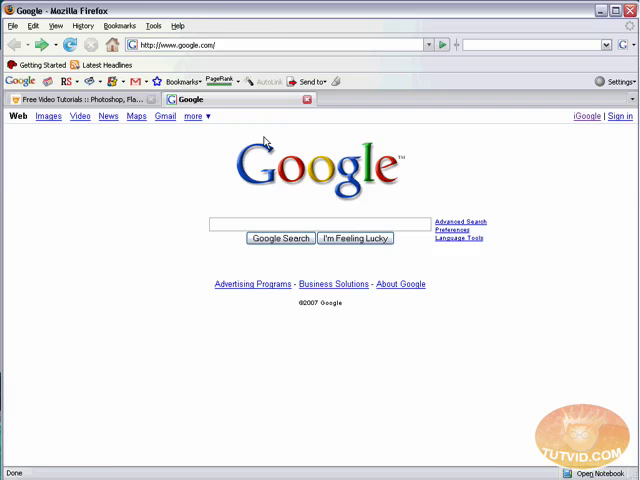
pyautogui.click(76, 100)
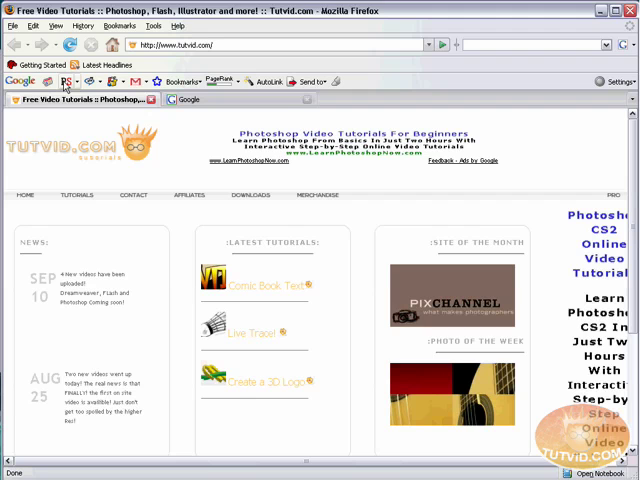
pyautogui.moveTo(18, 100)
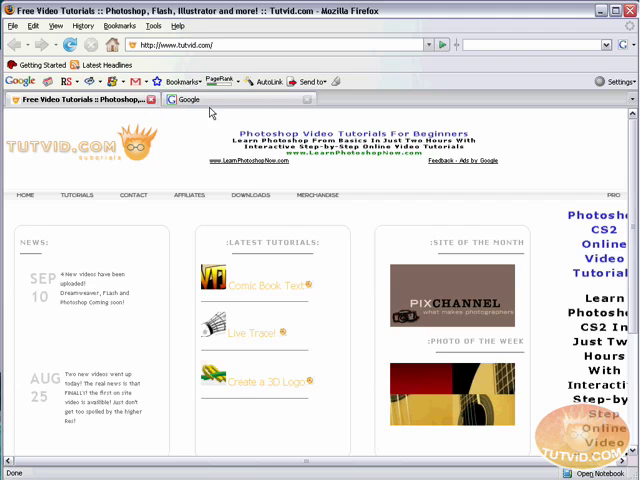
pyautogui.moveTo(252, 168)
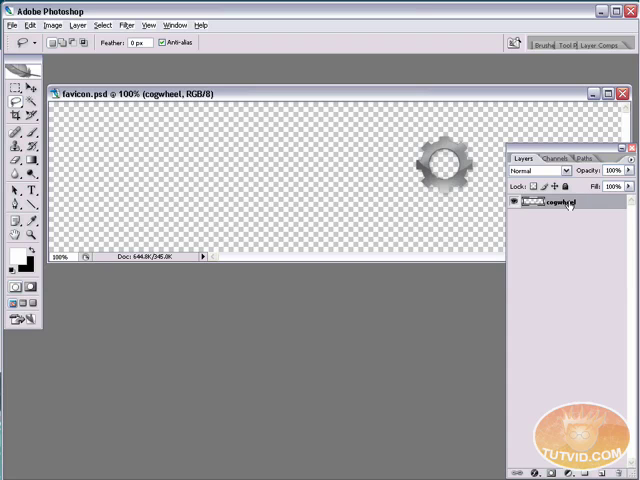
pyautogui.moveTo(296, 72)
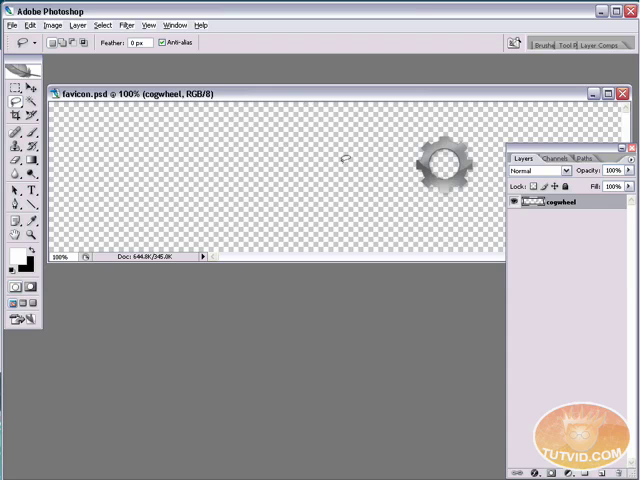
# - Start the Trim command from the Image menu for favicon.psd's gear graphic
pyautogui.click(52, 24)
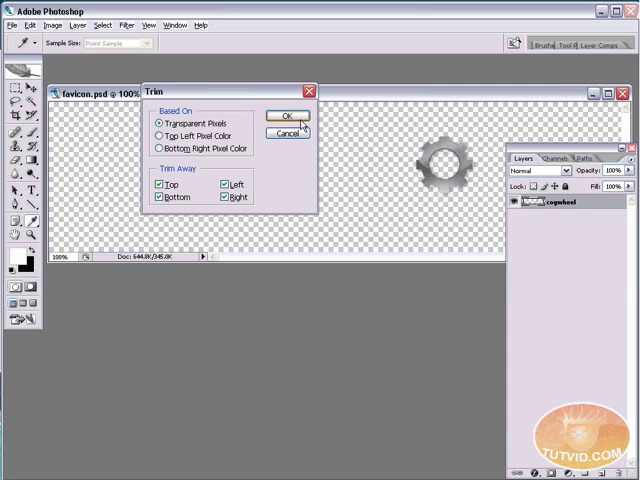
# - Confirm Trim on Transparent Pixels so the gear fills a tight square canvas
pyautogui.click(288, 116)
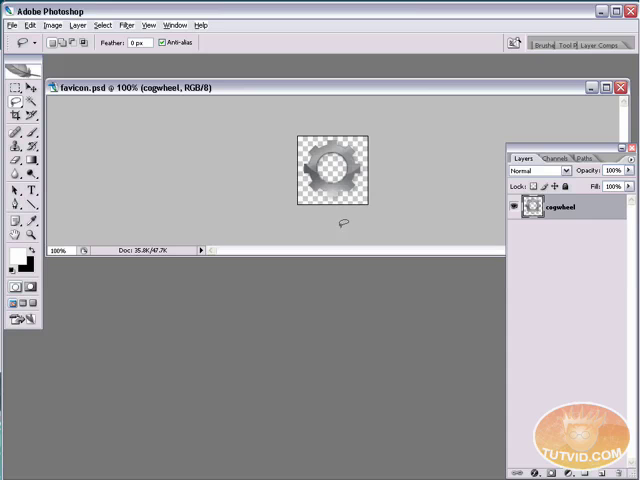
pyautogui.moveTo(104, 104)
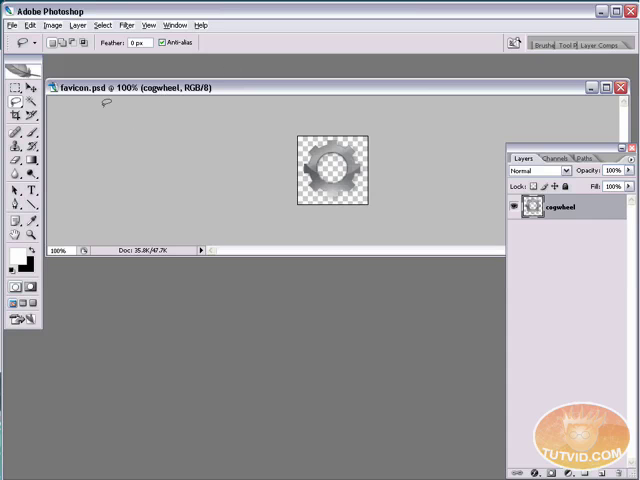
pyautogui.moveTo(92, 92)
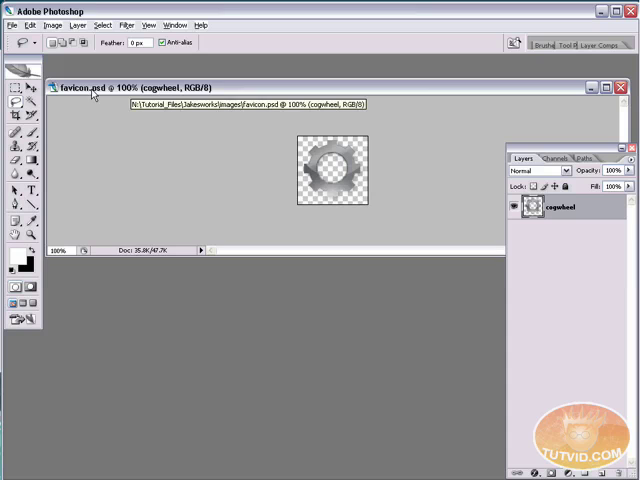
pyautogui.moveTo(90, 96)
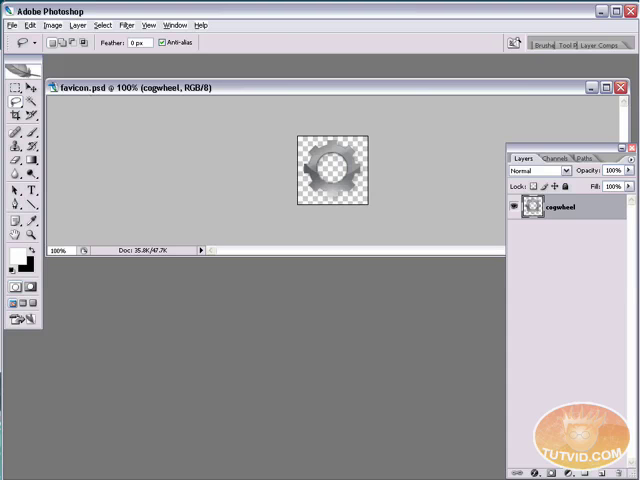
pyautogui.moveTo(132, 168)
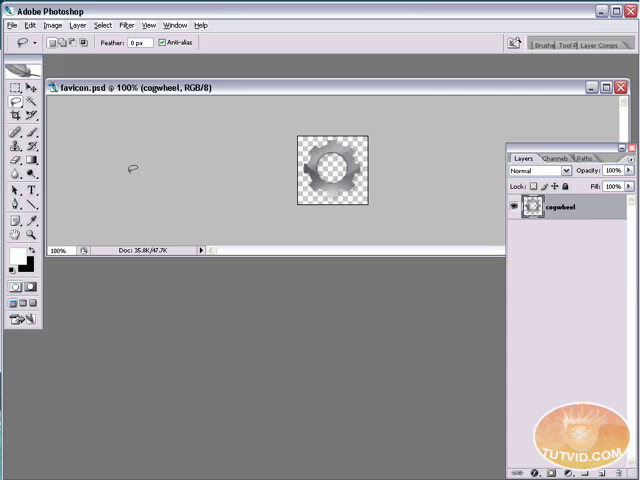
pyautogui.moveTo(384, 90)
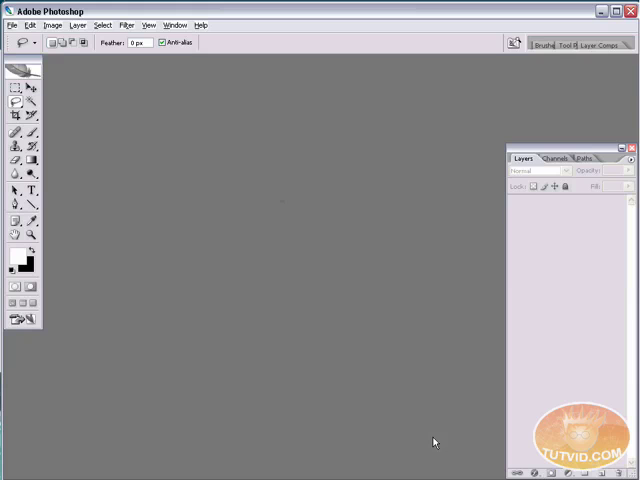
pyautogui.moveTo(354, 348)
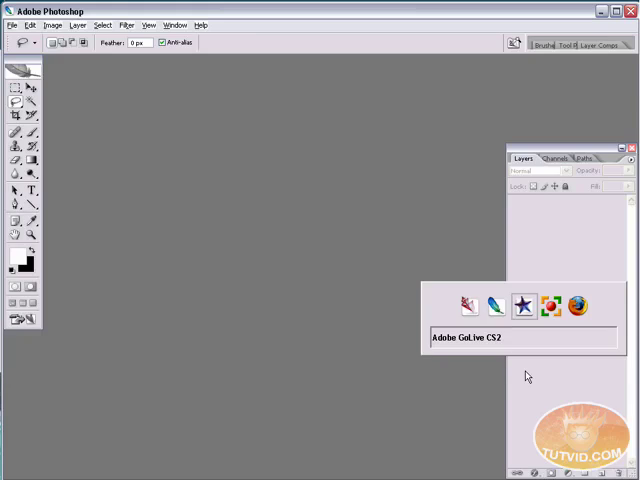
# - Switch to GoLive, dismiss Bridge, and select favicon.psd beside index.html in the site files
pyautogui.click(520, 306)
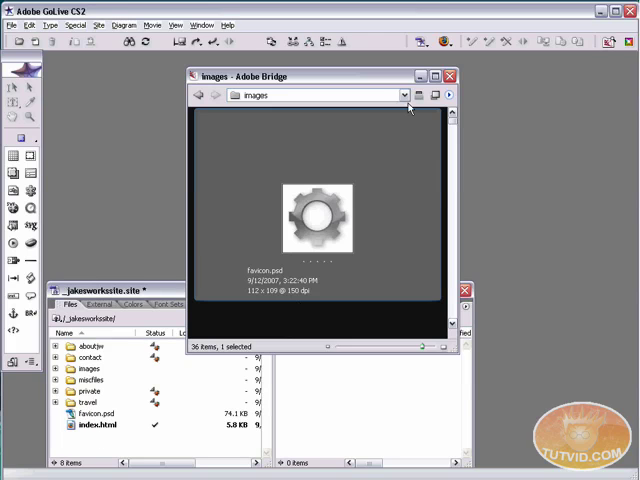
pyautogui.click(448, 76)
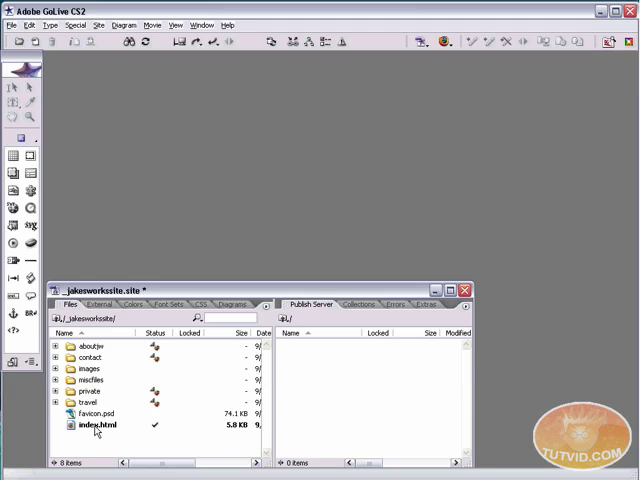
pyautogui.click(96, 412)
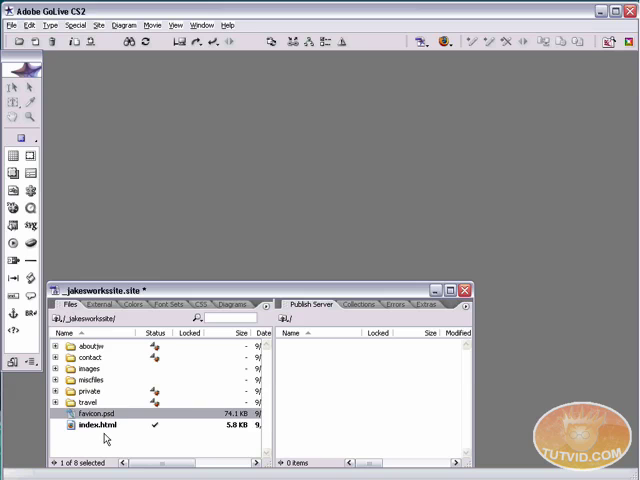
pyautogui.moveTo(420, 430)
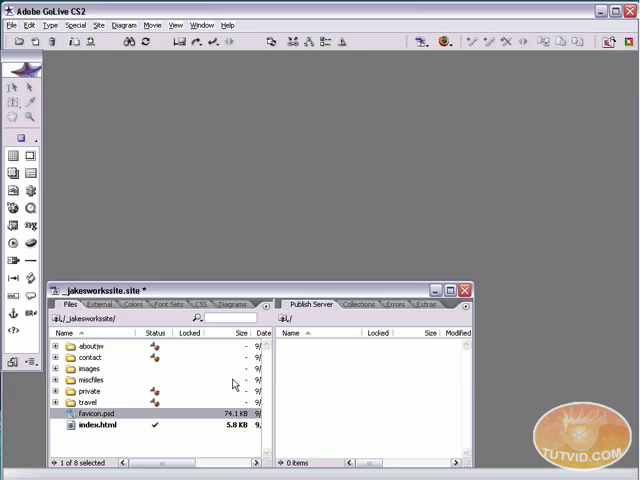
pyautogui.moveTo(104, 424)
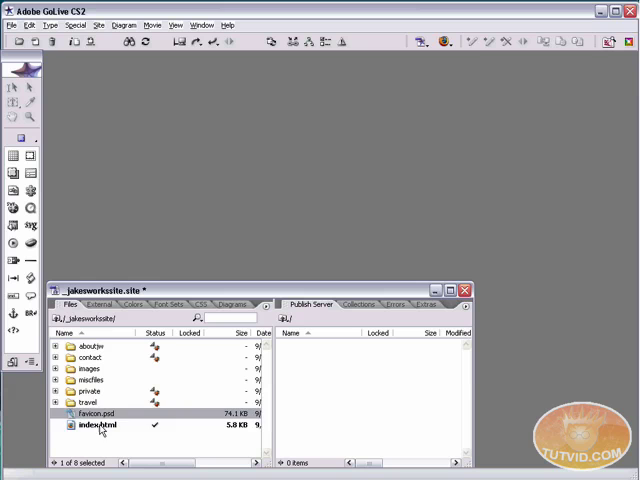
# - Open index.html and scroll its source up to the head section
pyautogui.doubleClick(98, 424)
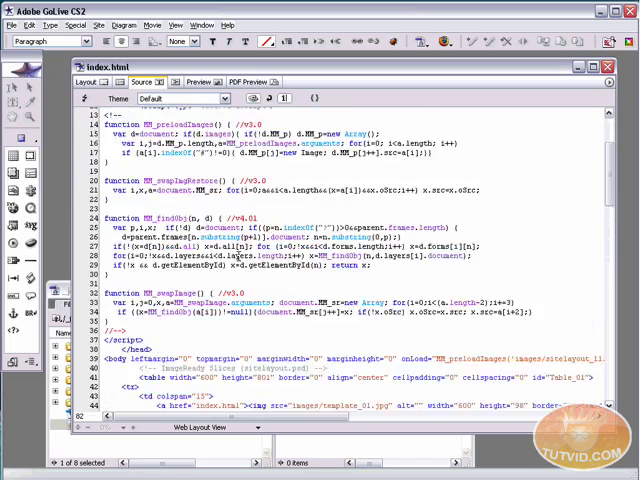
pyautogui.scroll(-3)
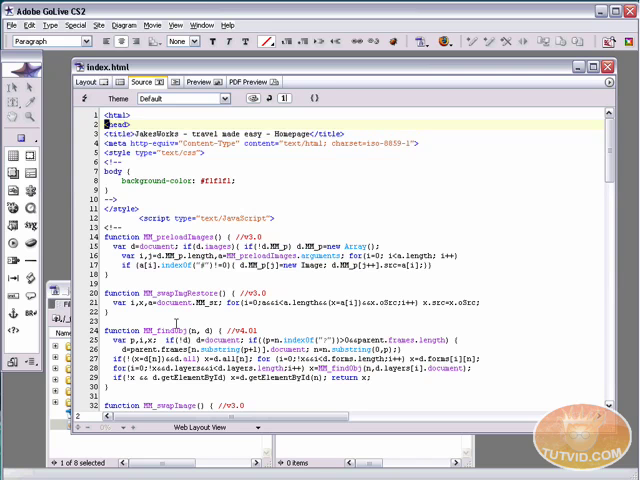
pyautogui.scroll(-3)
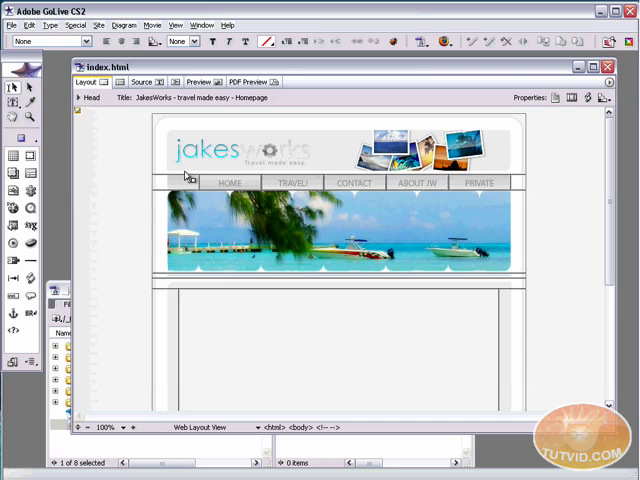
pyautogui.moveTo(280, 204)
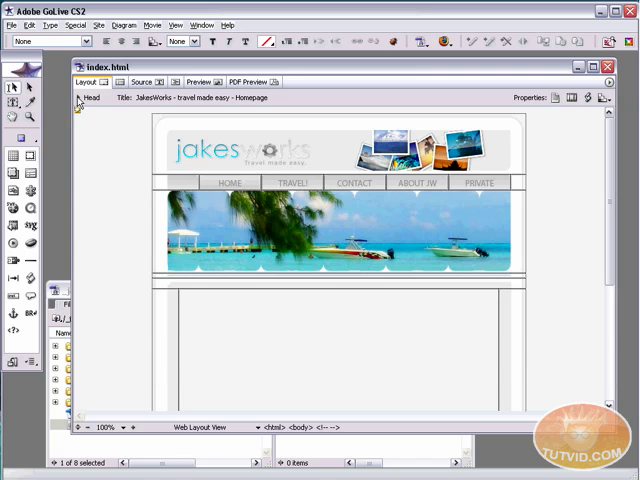
# - Expand index.html's head section and select the Smart Favicon item for Edit Original
pyautogui.click(80, 98)
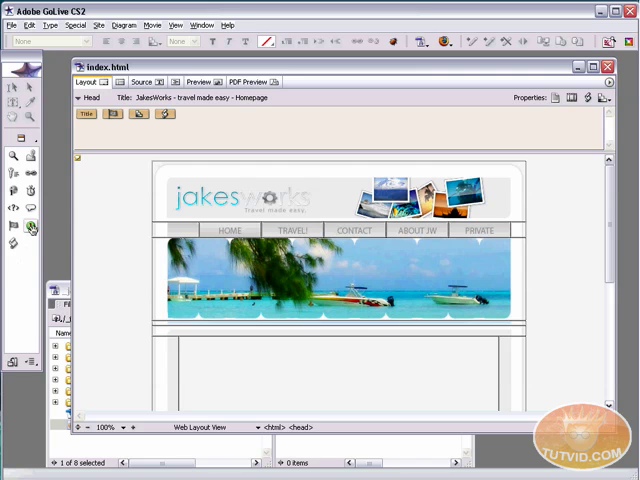
pyautogui.moveTo(32, 228)
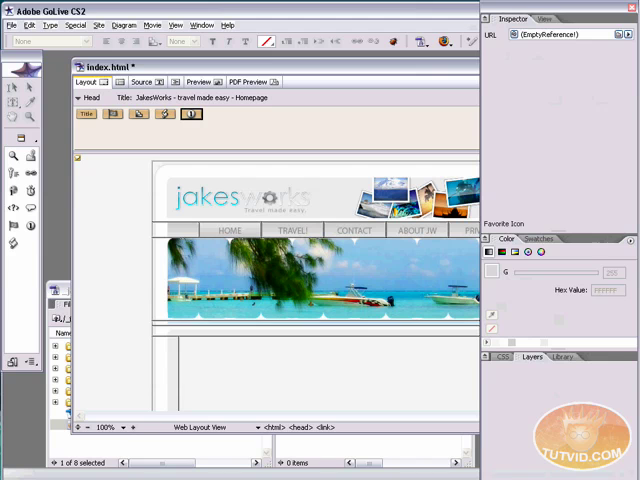
pyautogui.moveTo(256, 128)
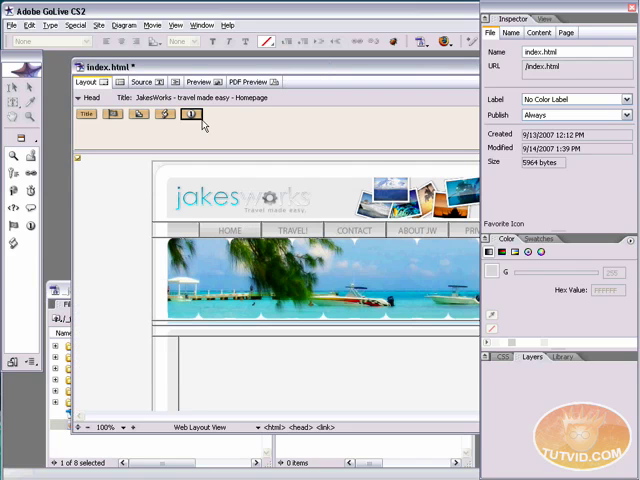
pyautogui.click(188, 120)
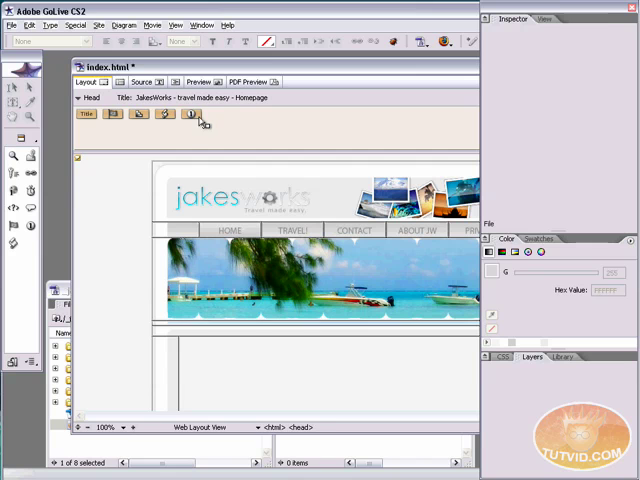
pyautogui.click(192, 114)
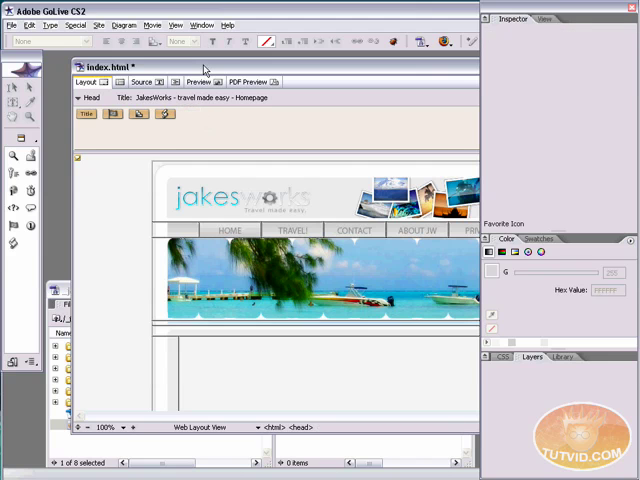
pyautogui.moveTo(200, 132)
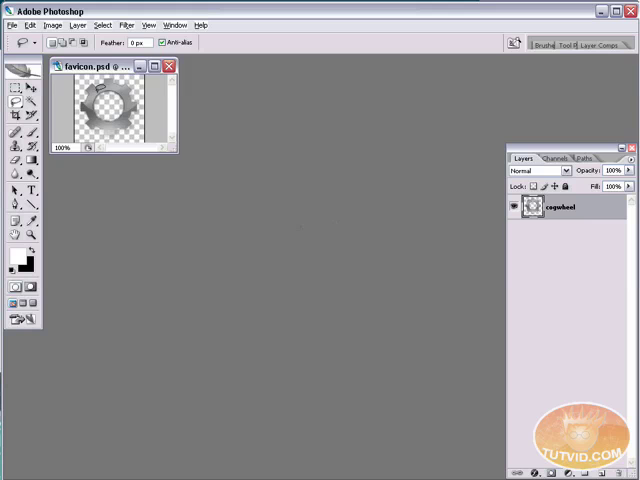
# - Resize favicon.psd to 109 by 109 pixels with proportions constrained and save, replacing the site copy
pyautogui.moveTo(110, 66); pyautogui.dragTo(242, 152)
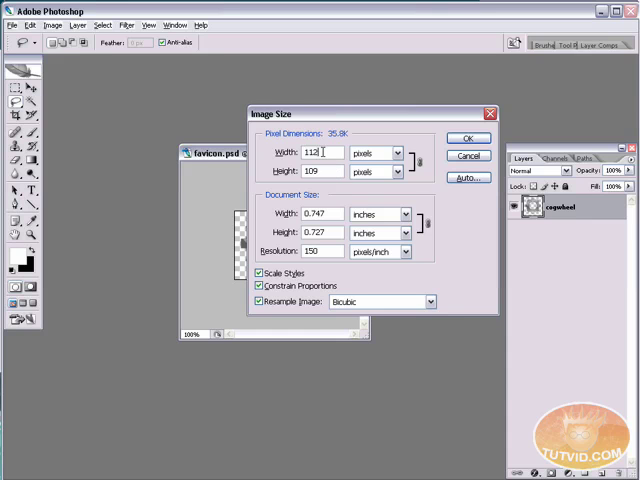
pyautogui.write('109')
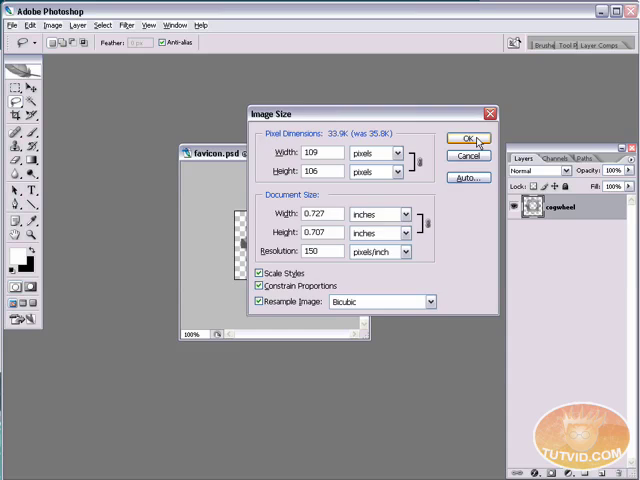
pyautogui.click(464, 140)
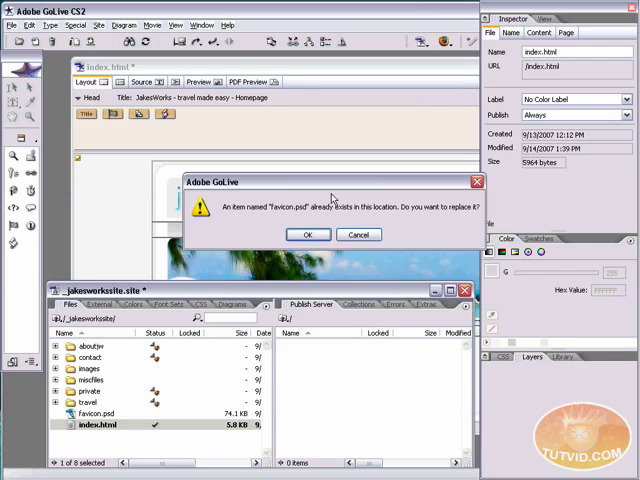
pyautogui.click(308, 234)
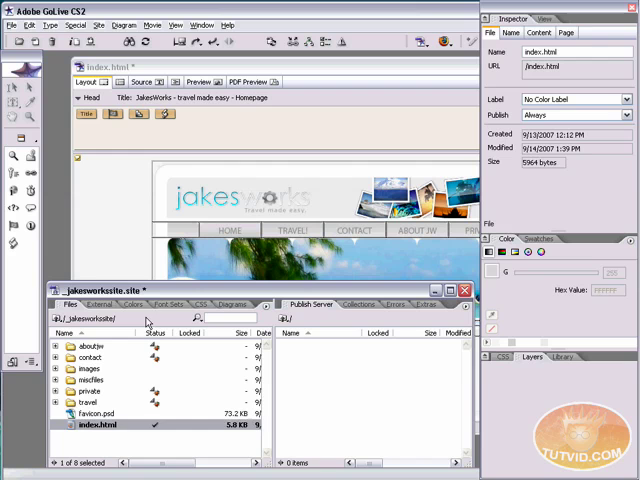
pyautogui.moveTo(248, 196)
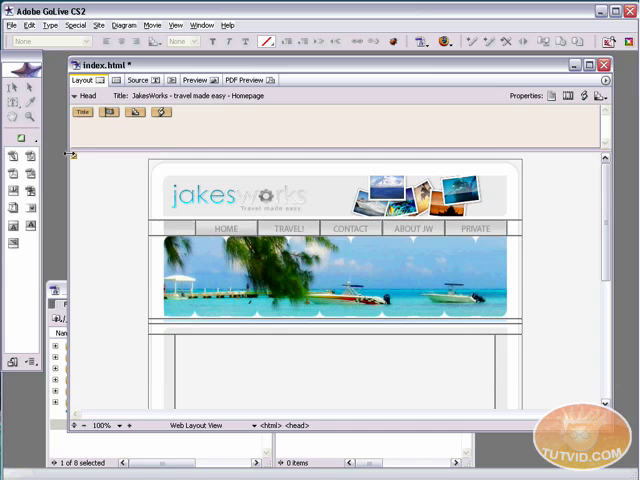
pyautogui.moveTo(12, 192)
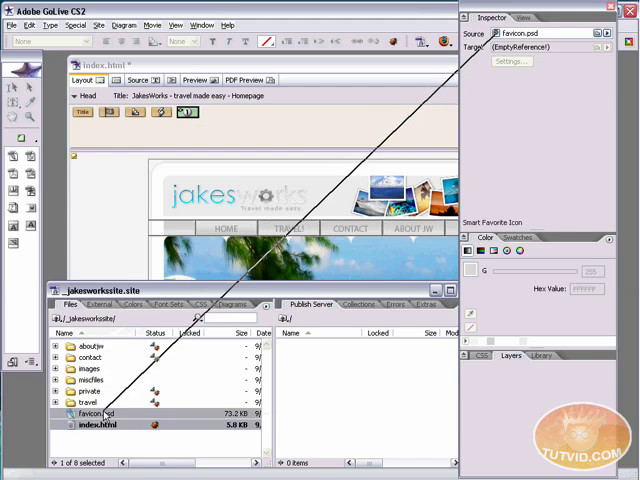
# - Accept the 32-bit, 24-bit, 256-colour and 16-colour variants in the favicon Settings
pyautogui.click(510, 60)
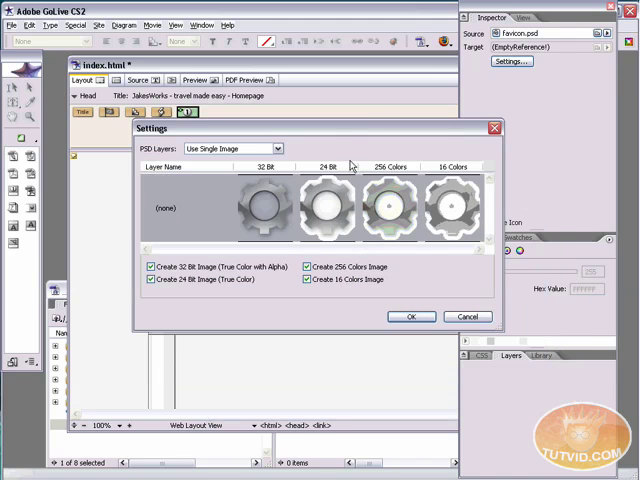
pyautogui.moveTo(410, 220)
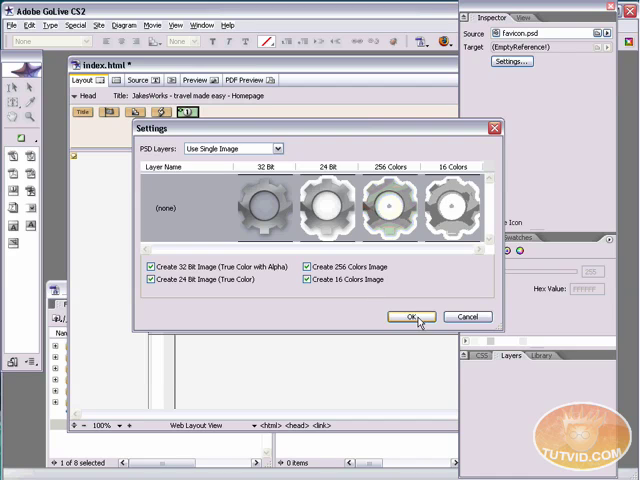
pyautogui.moveTo(160, 308)
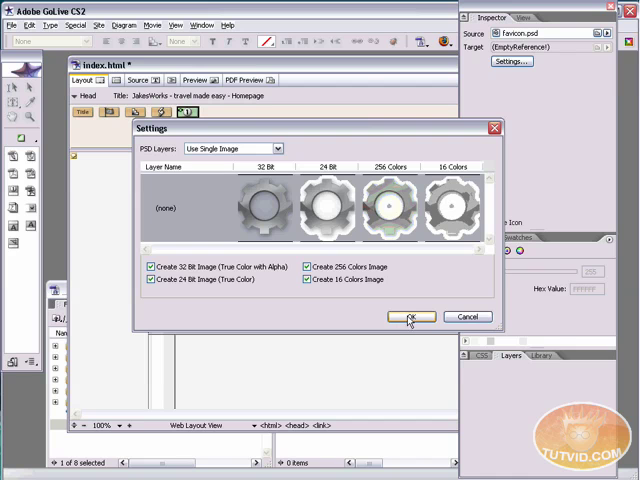
pyautogui.click(412, 316)
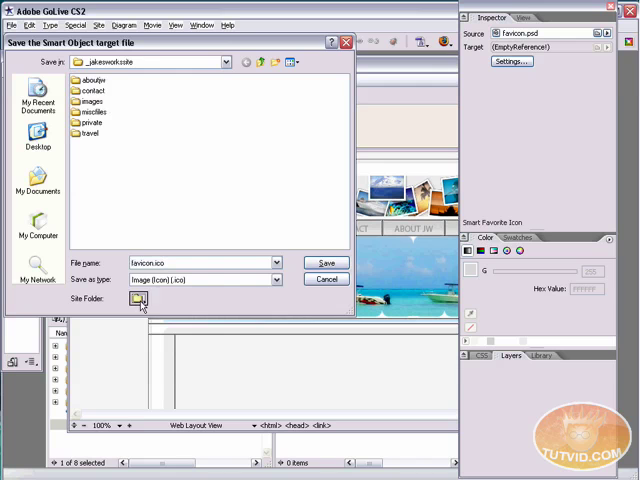
# - Save favicon.ico into the site's Root folder
pyautogui.click(140, 300)
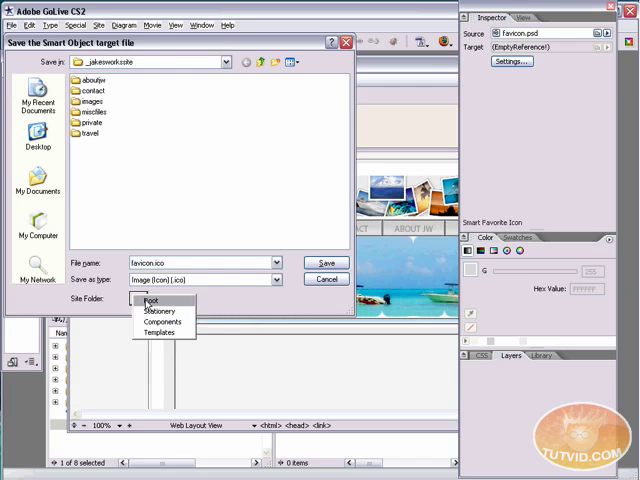
pyautogui.click(156, 302)
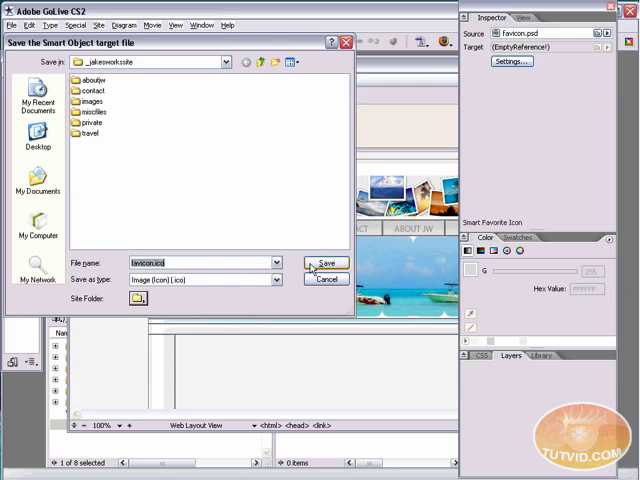
pyautogui.click(324, 264)
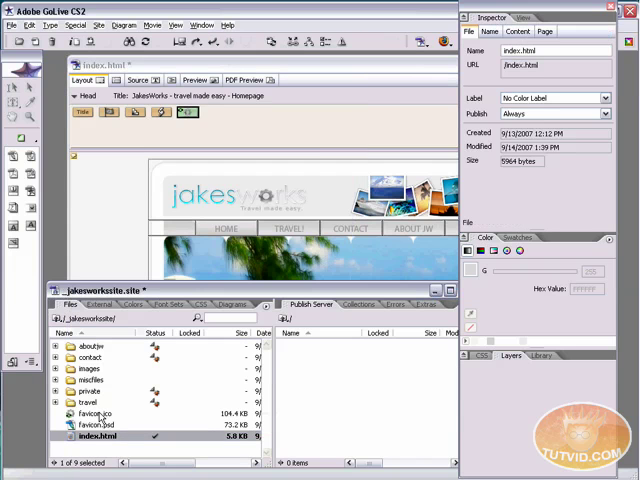
# - Return to index.html and check the Smart Favicon through the preview rendering menu
pyautogui.click(100, 412)
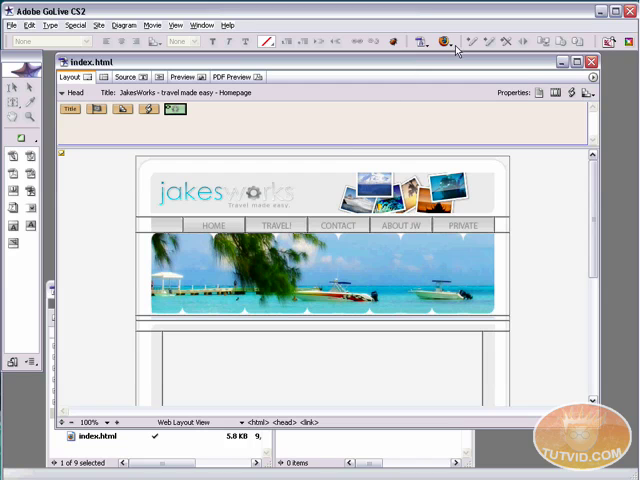
pyautogui.click(446, 40)
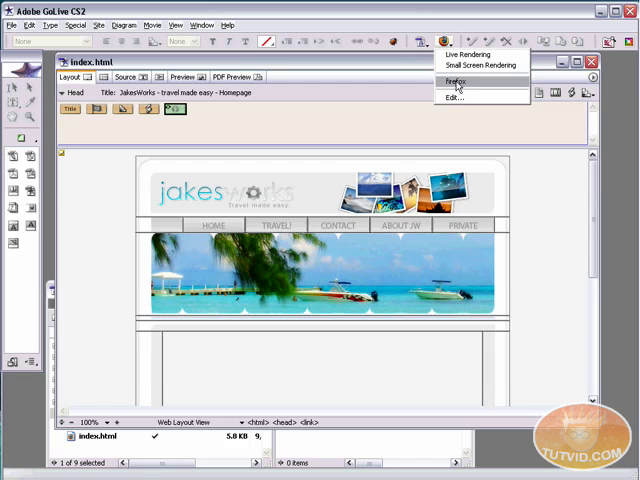
pyautogui.click(456, 80)
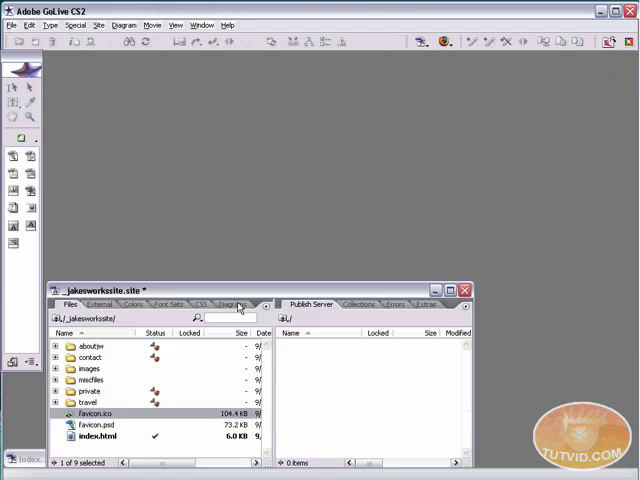
pyautogui.moveTo(248, 304)
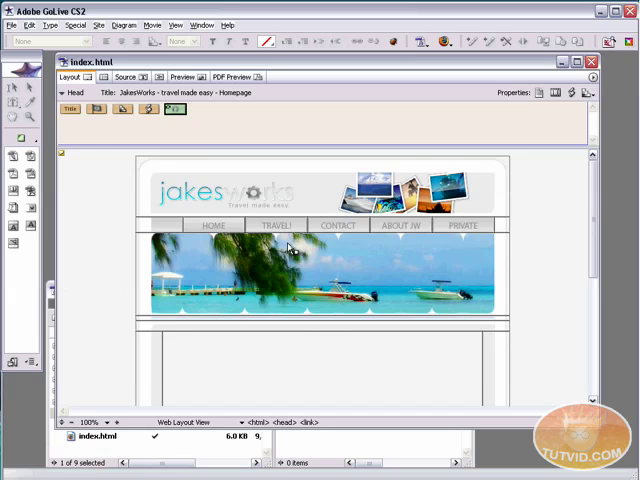
pyautogui.moveTo(176, 108)
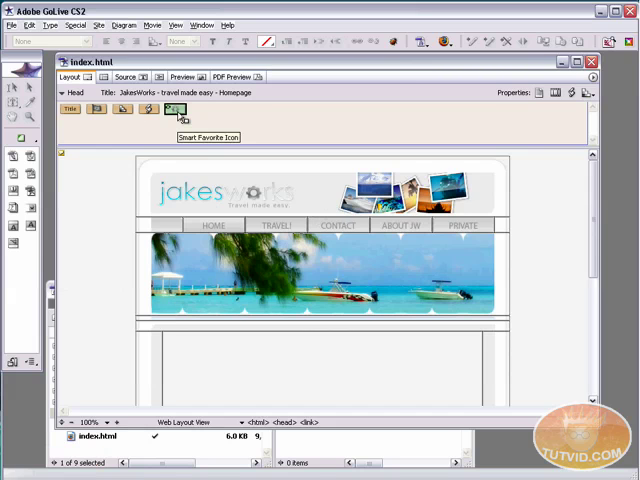